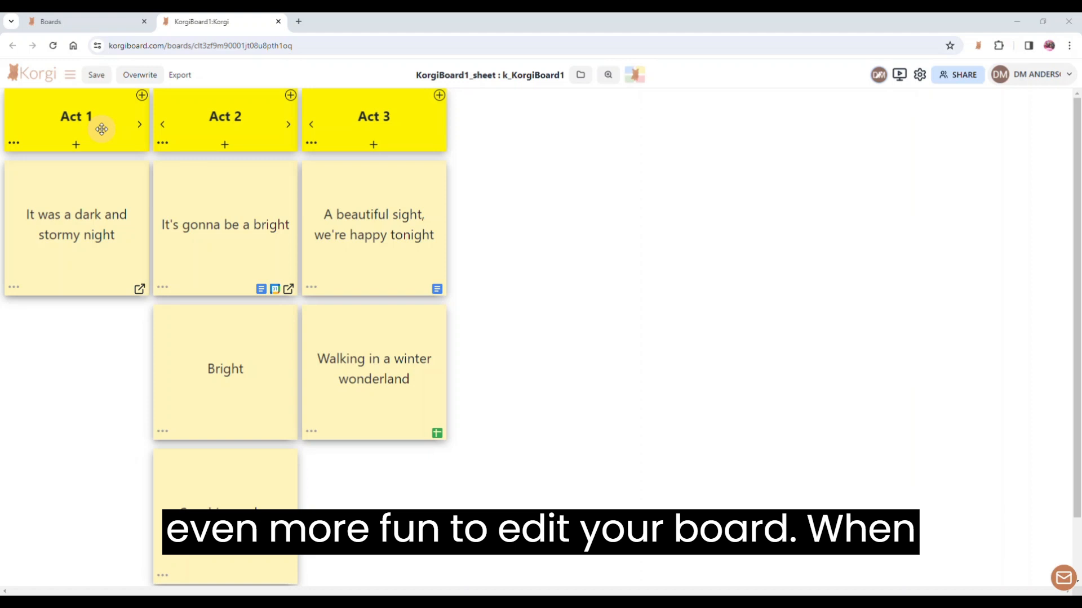
Edit the Act 1 heading, then add Act 1 cards including 'gf ejsof rjw gojr'.
{"action": "double_click", "coordinate": [76, 117]}
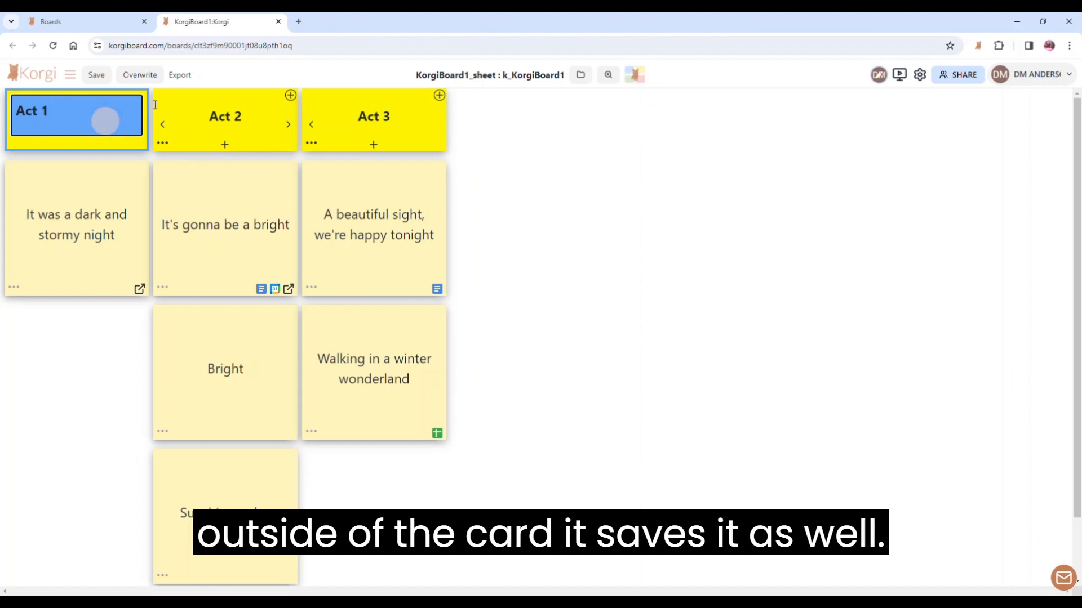
{"action": "left_click", "coordinate": [54, 349]}
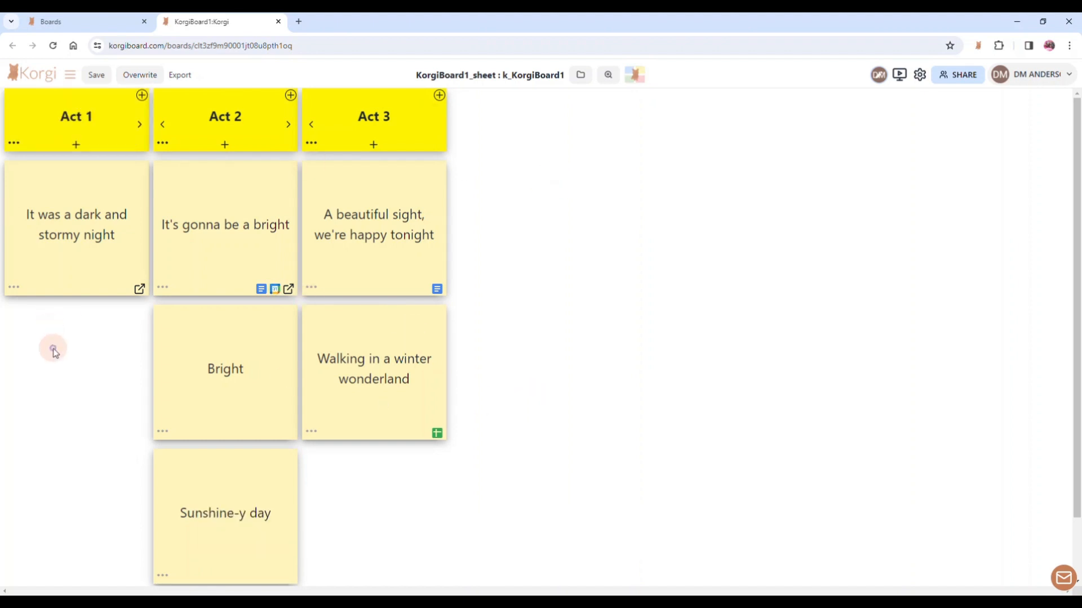
{"action": "mouse_move", "coordinate": [65, 303]}
{"action": "type", "text": "s gjjrep gkr[p akgr["}
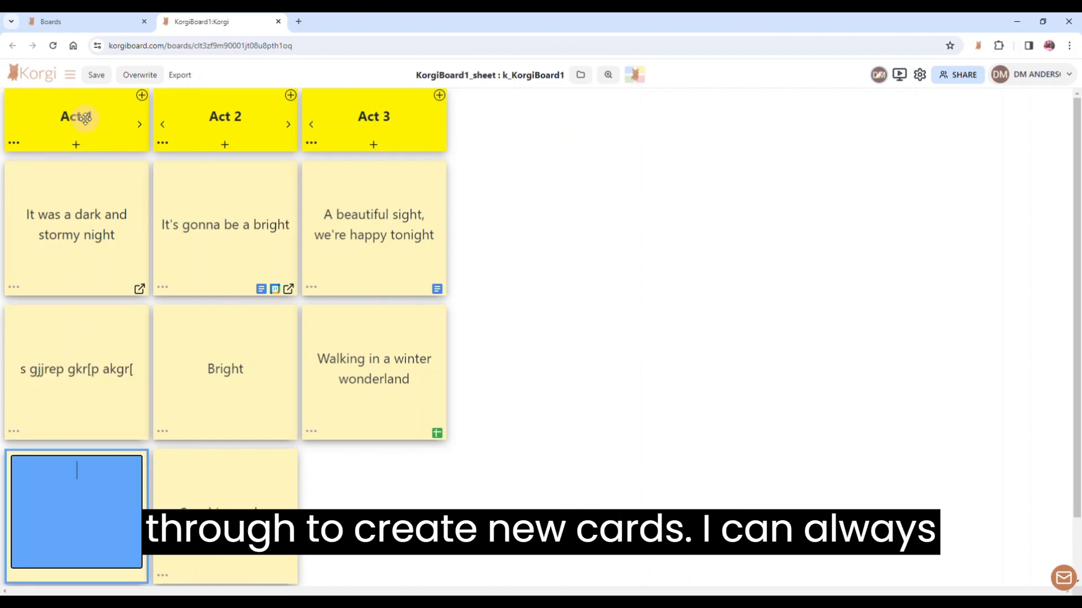
{"action": "type", "text": "gf ejsof rjw gojr"}
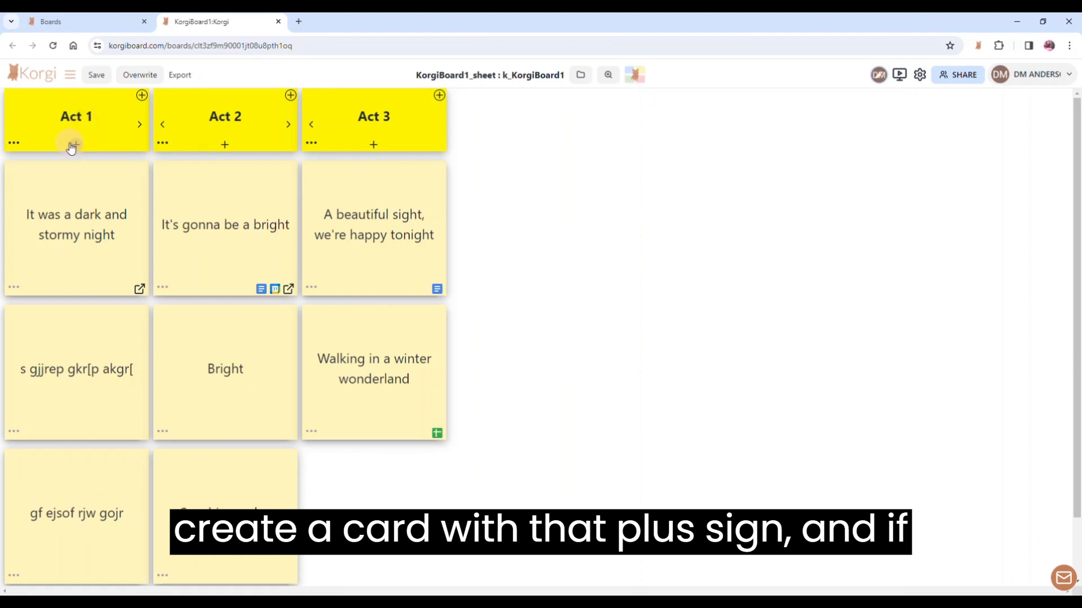
Add a new card at the bottom of Act 1 reading 'Right into focus'.
{"action": "left_click", "coordinate": [73, 147]}
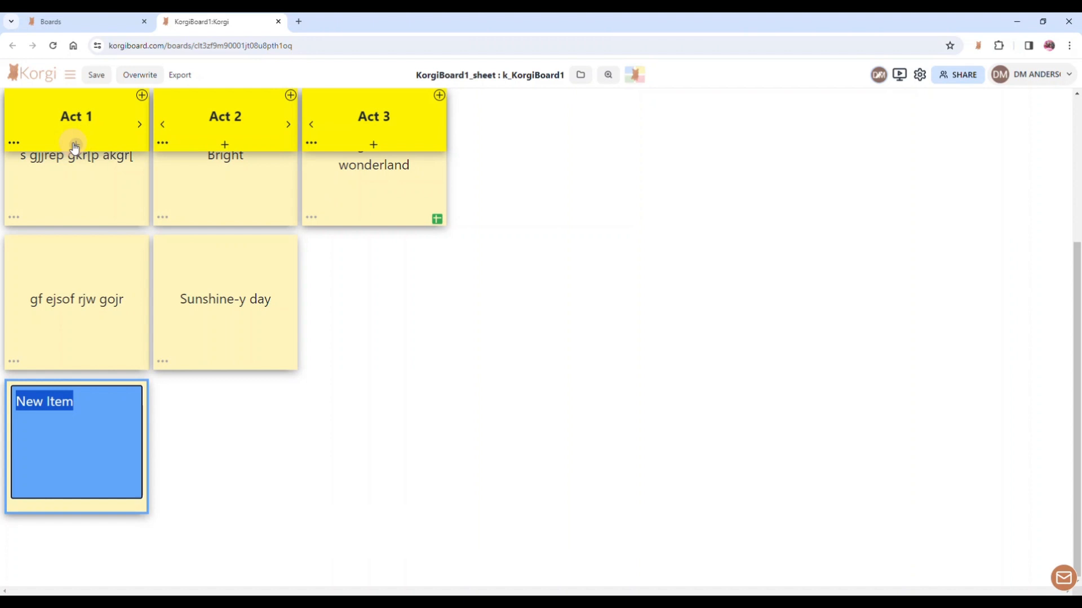
{"action": "type", "text": "Right"}
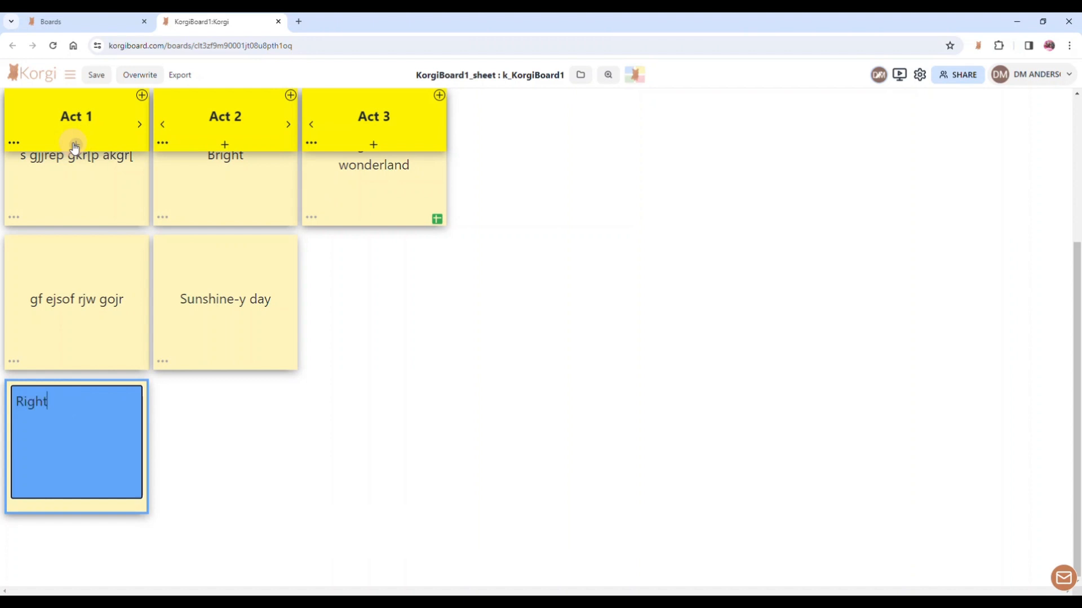
{"action": "type", "text": "into focus"}
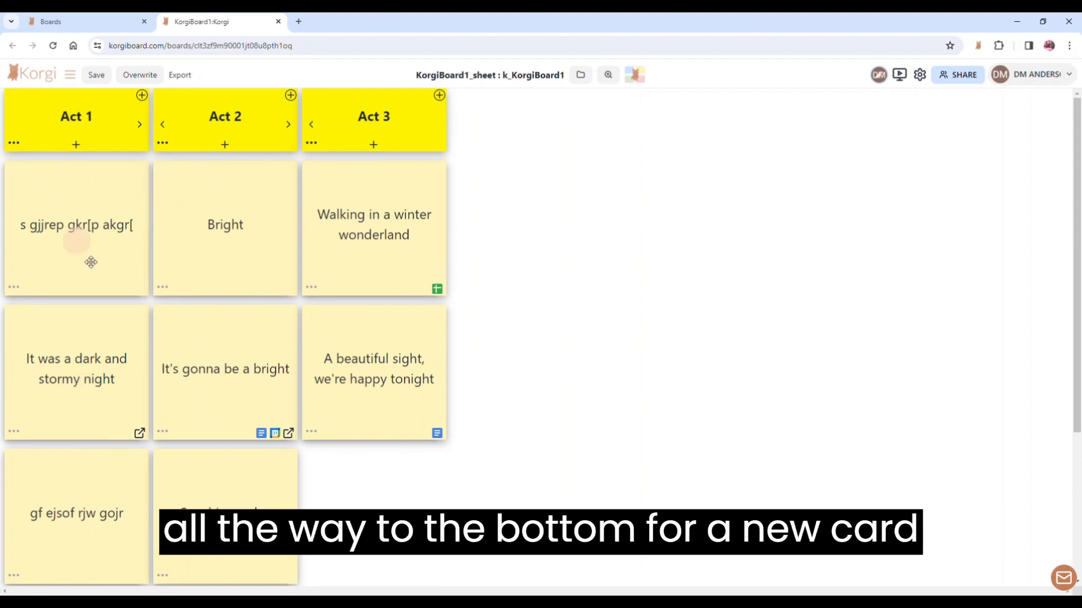
Insert an Act 1 card noting that Control+Enter inserts a card under the current one.
{"action": "scroll", "scroll_direction": "down", "scroll_amount": 3}
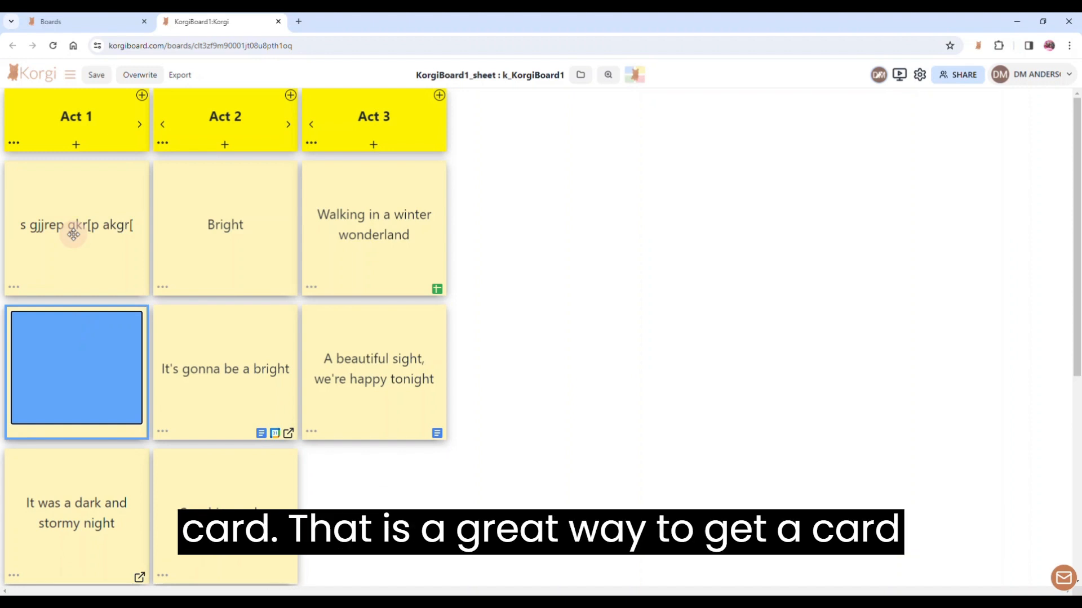
{"action": "type", "text": "Control+Enter"}
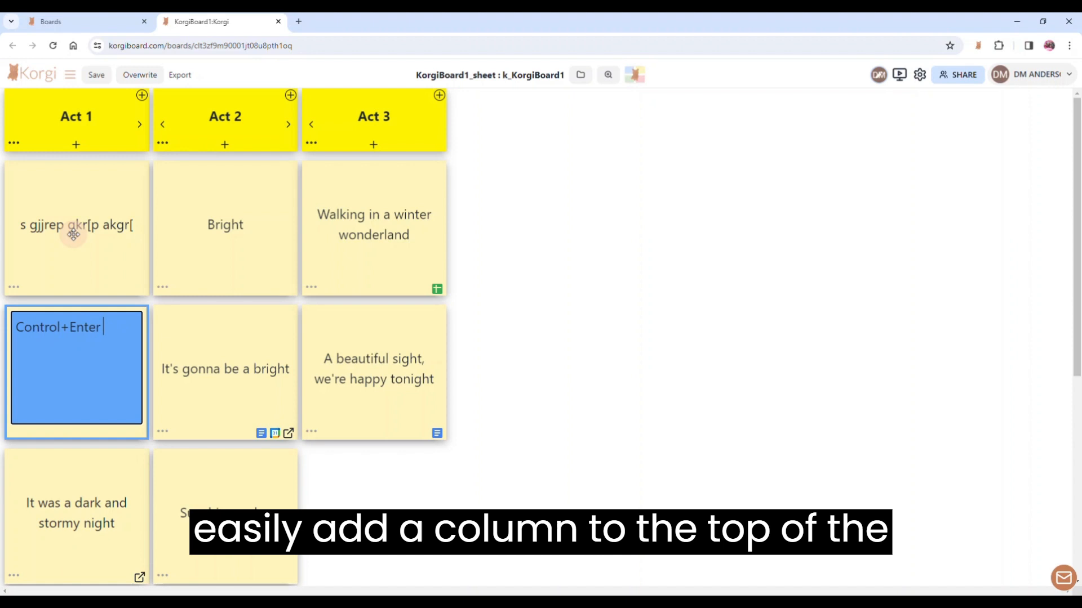
{"action": "type", "text": "inserts a card"}
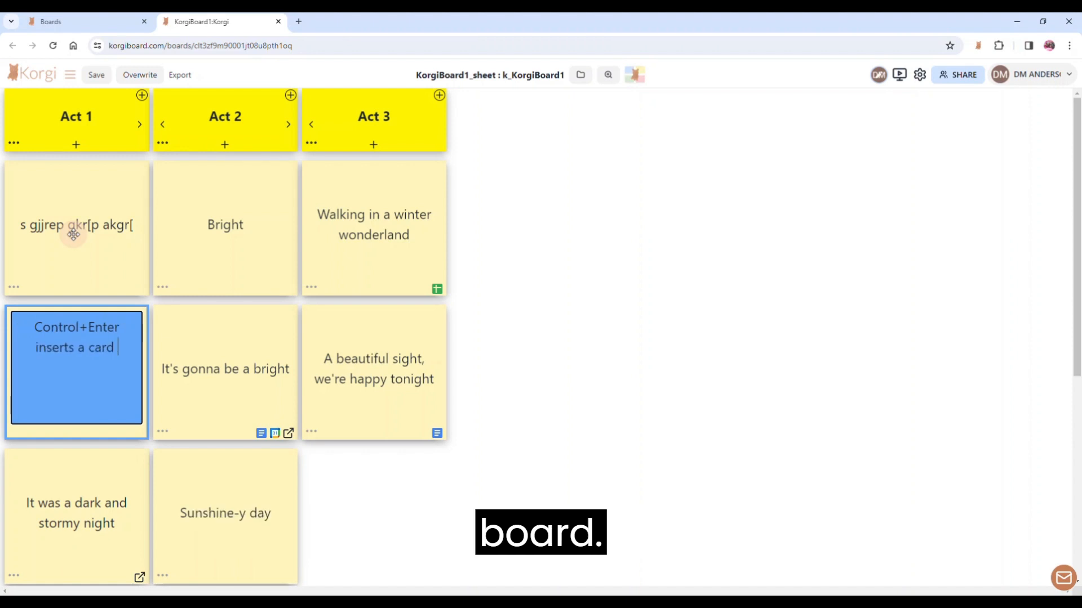
{"action": "type", "text": "under the current card"}
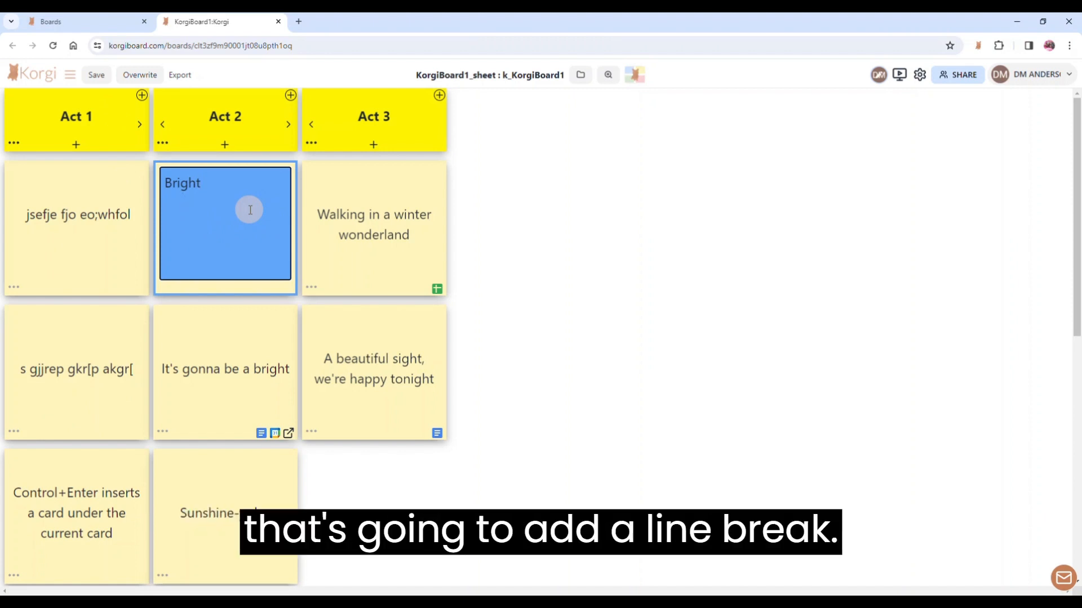
Add the second line 'Add a line break' under 'Bright' in the Act 2 card.
{"action": "type", "text": "Add a lin"}
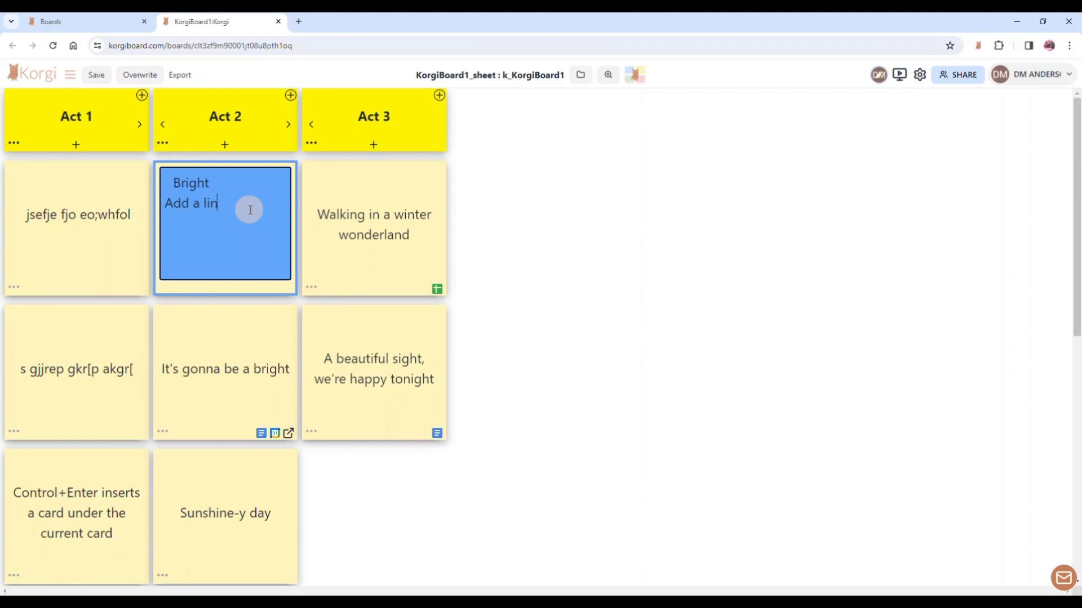
{"action": "type", "text": "e break inside the card"}
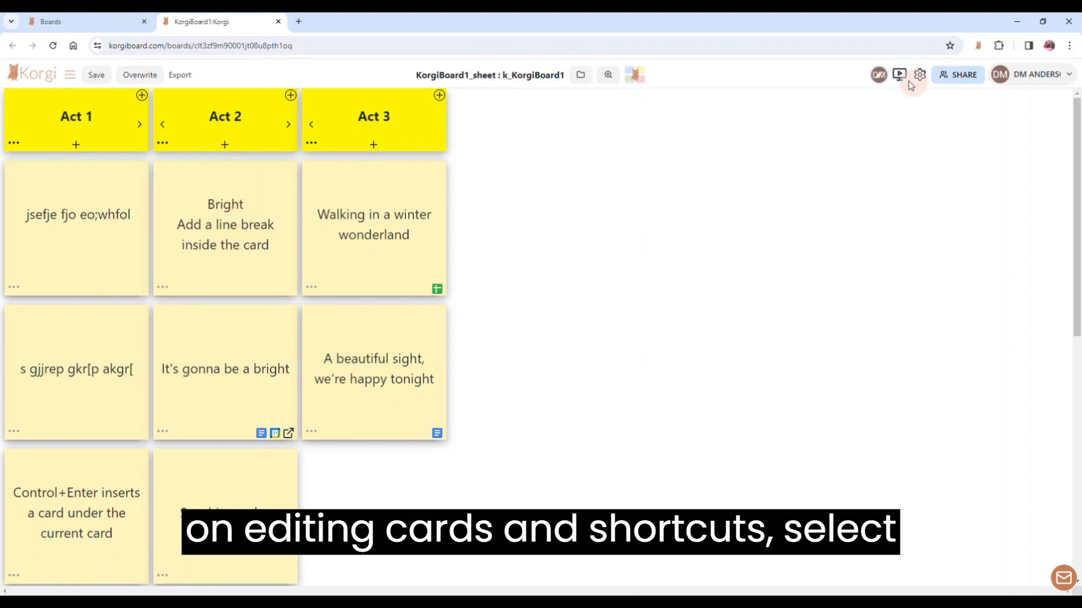
{"action": "left_click", "coordinate": [898, 74]}
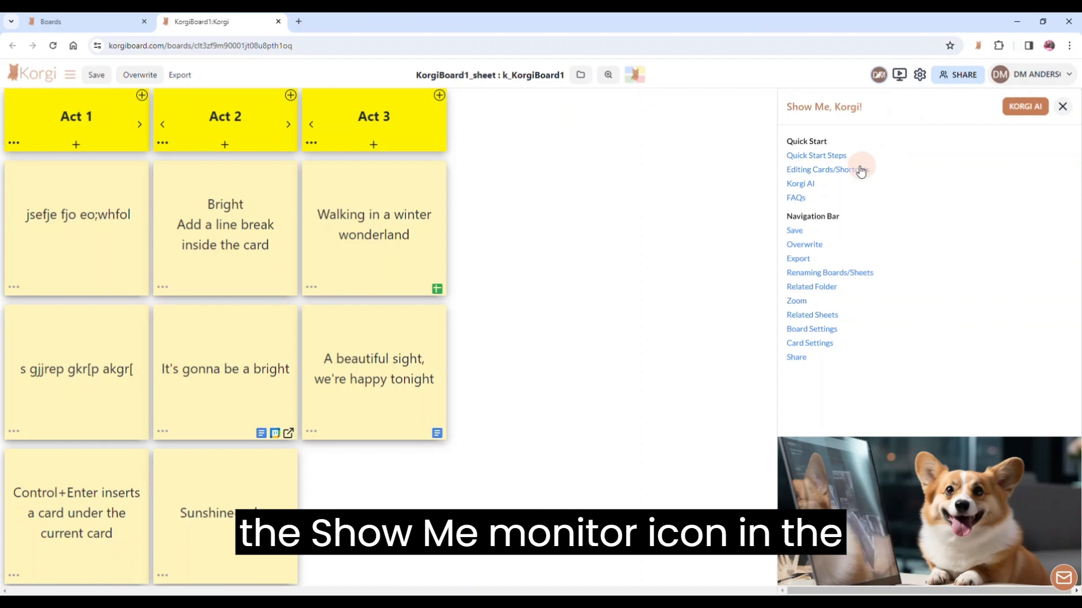
{"action": "left_click", "coordinate": [827, 169]}
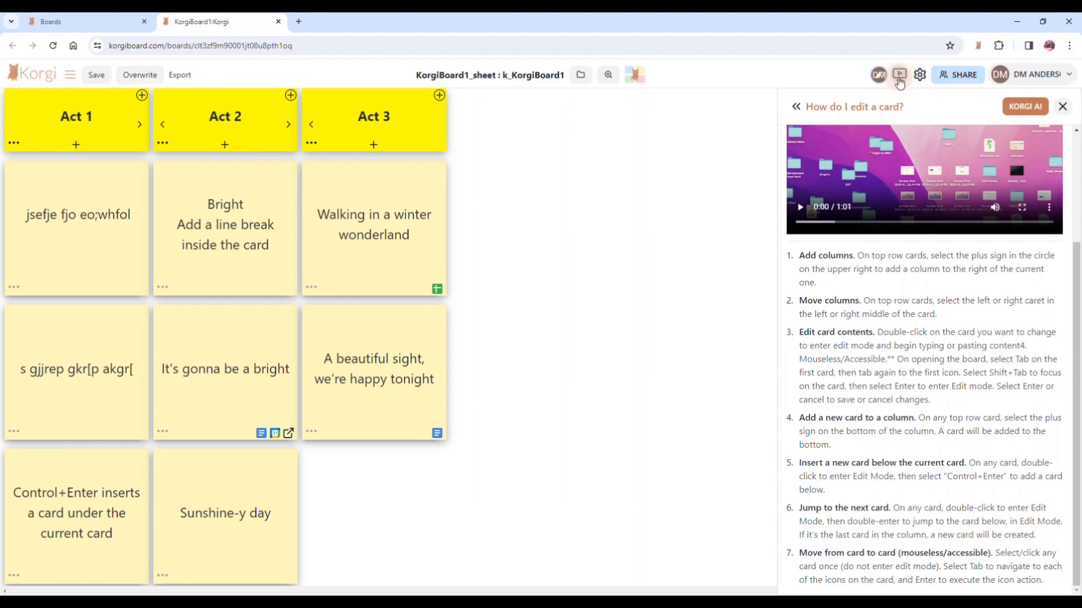
{"action": "left_click", "coordinate": [1061, 106]}
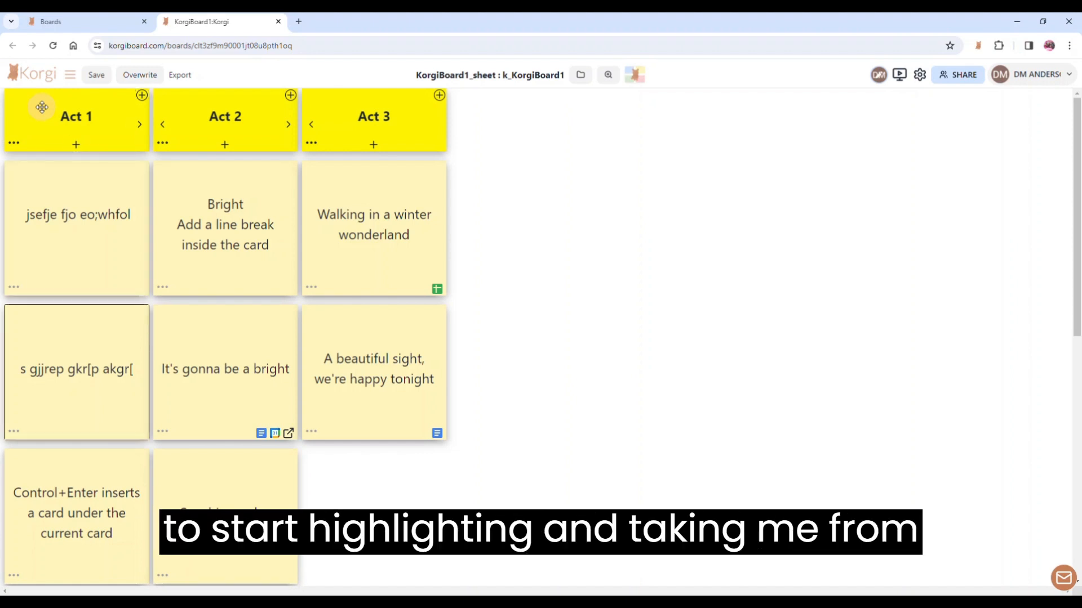
Scroll the board and reopen the 'Bright… Add a line break' card for editing.
{"action": "scroll", "scroll_direction": "down", "scroll_amount": 3}
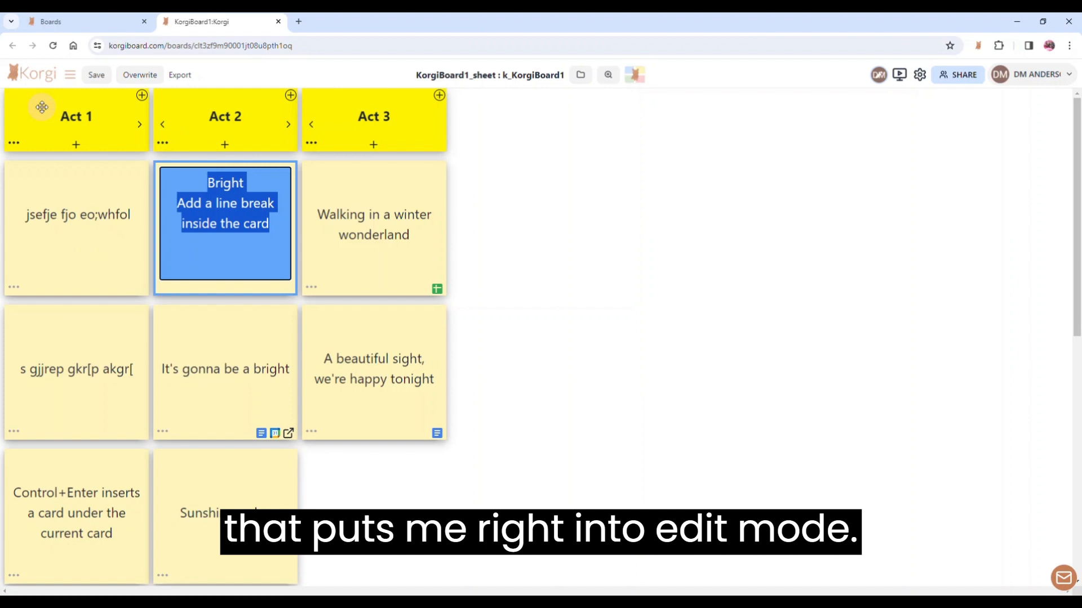
Overwrite the top Act 2 card with 'Right into edit mode' and save it.
{"action": "type", "text": "Right"}
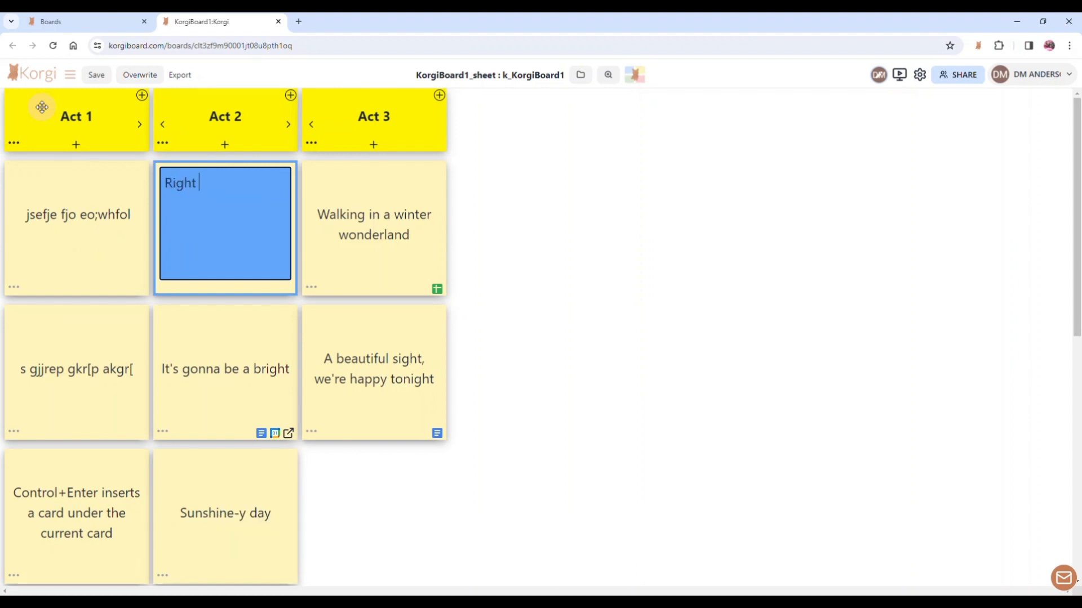
{"action": "type", "text": "into edi"}
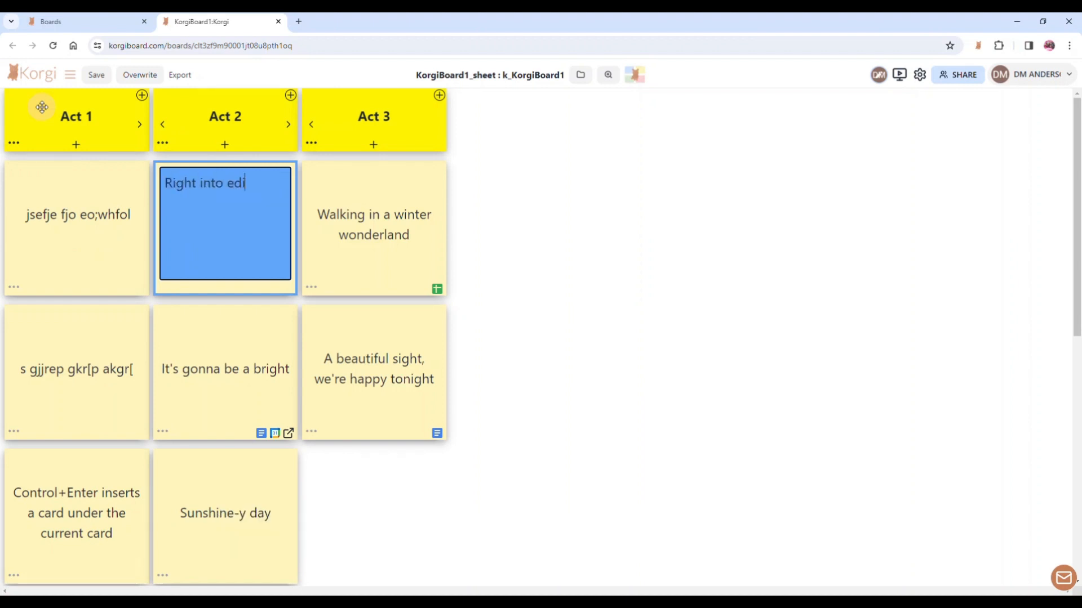
{"action": "key", "text": "Enter"}
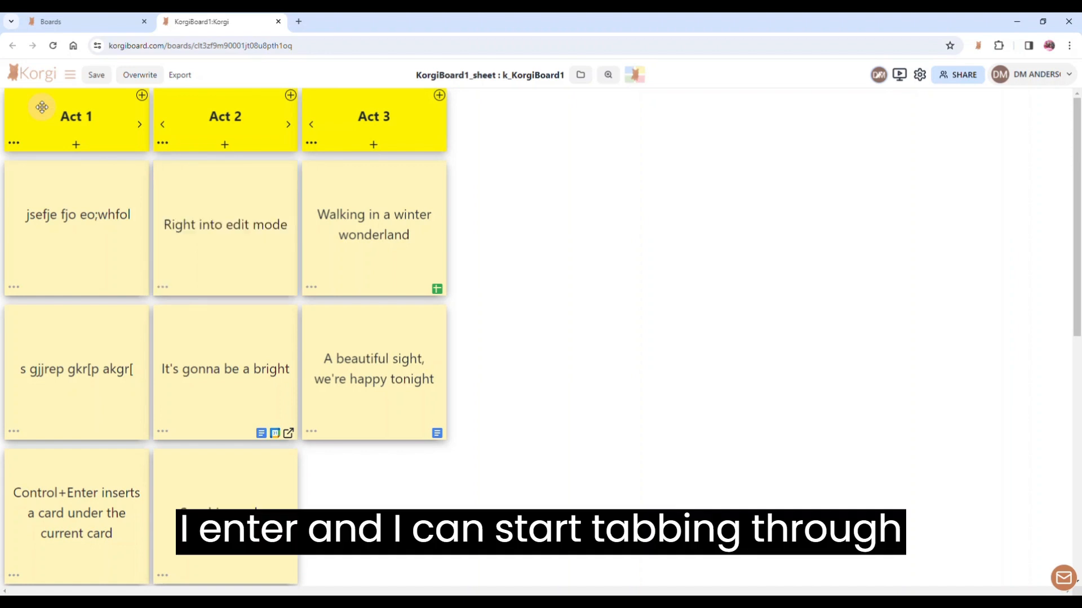